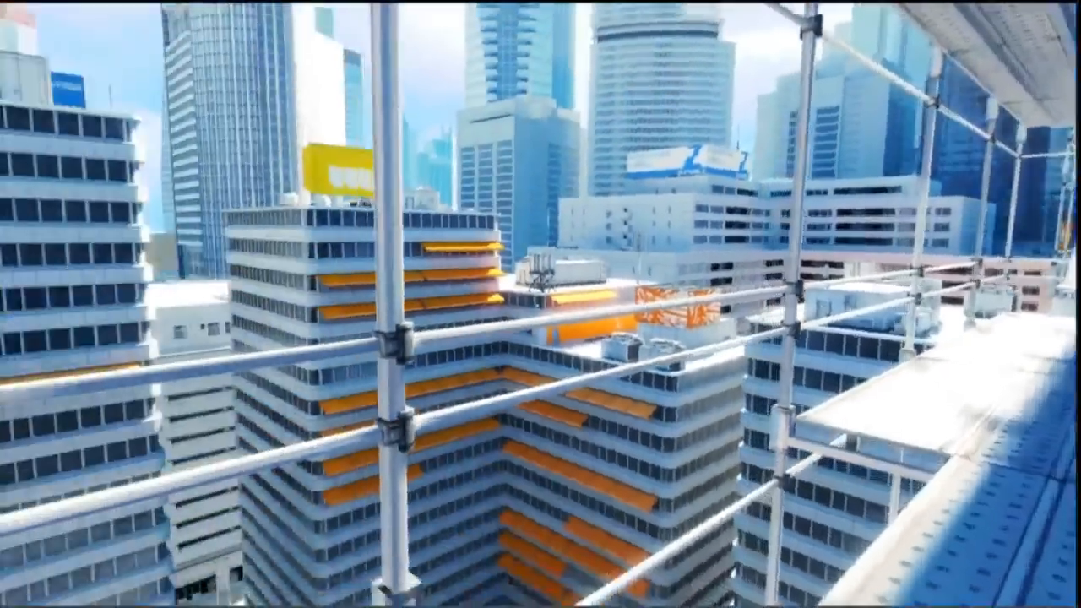
{"action": "mouse_move", "coordinate": [541, 304]}
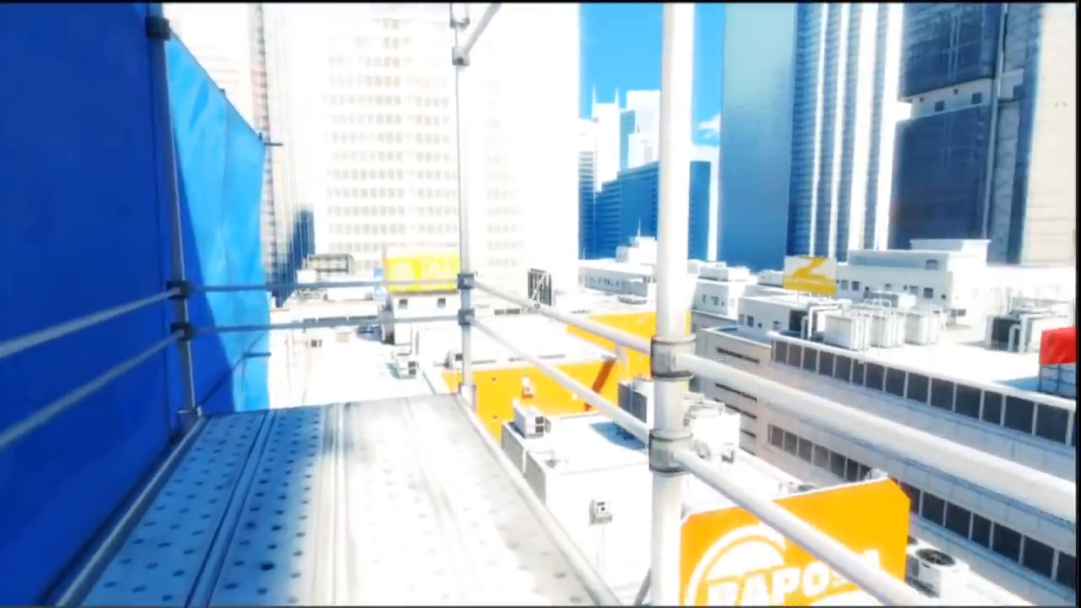